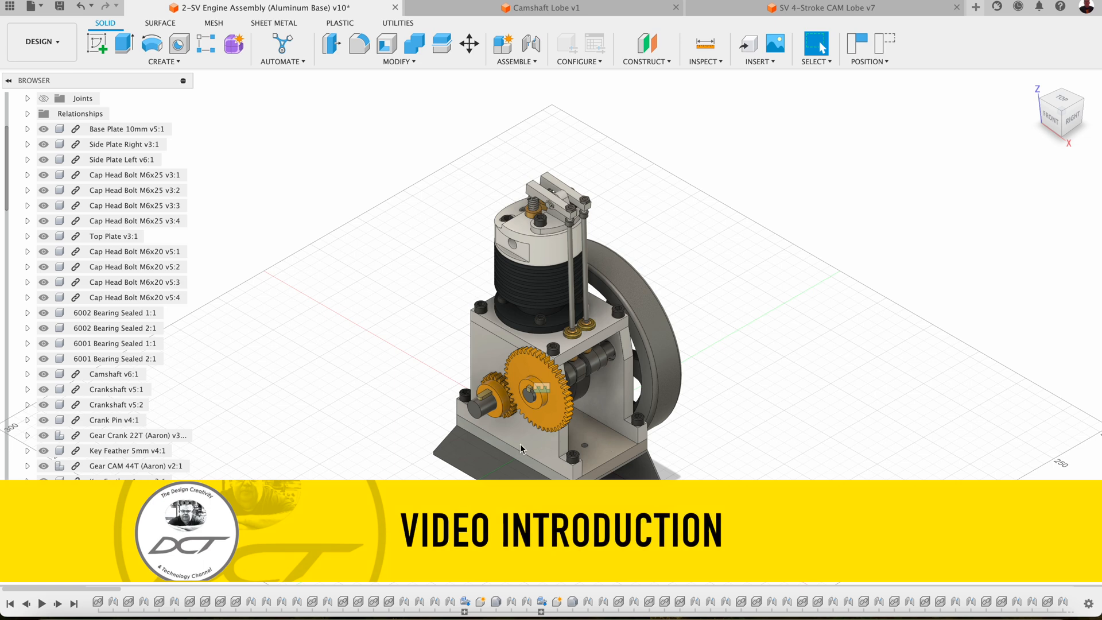
pyautogui.moveTo(623, 338)
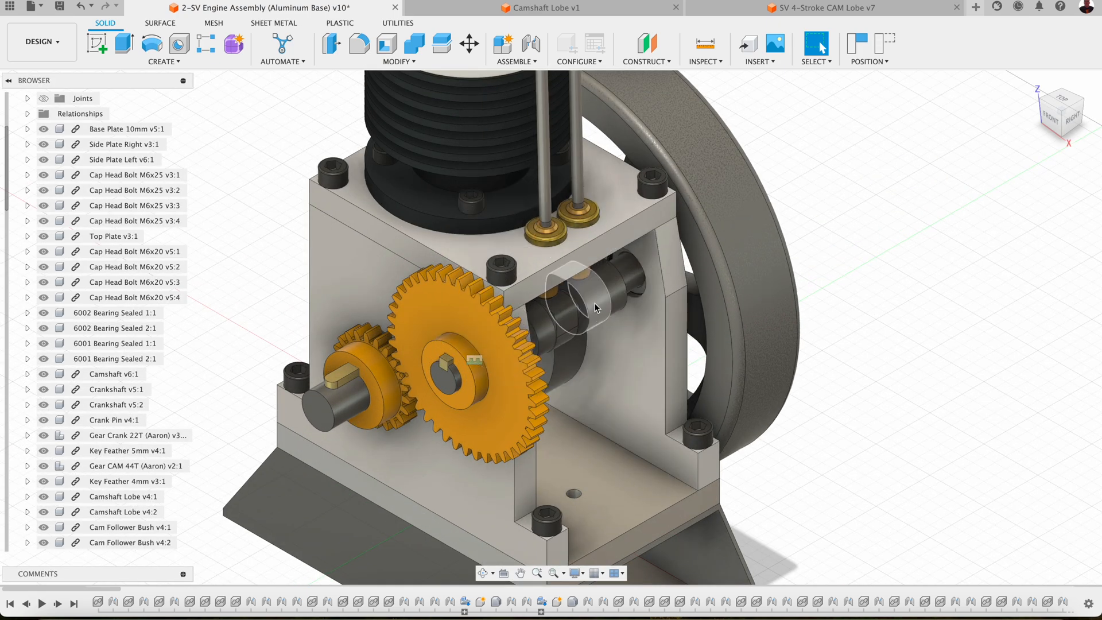
# - Open the Camshaft Lobe component from the engine assembly as its own design, Camshaft Lobe v1
pyautogui.rightClick(123, 512)
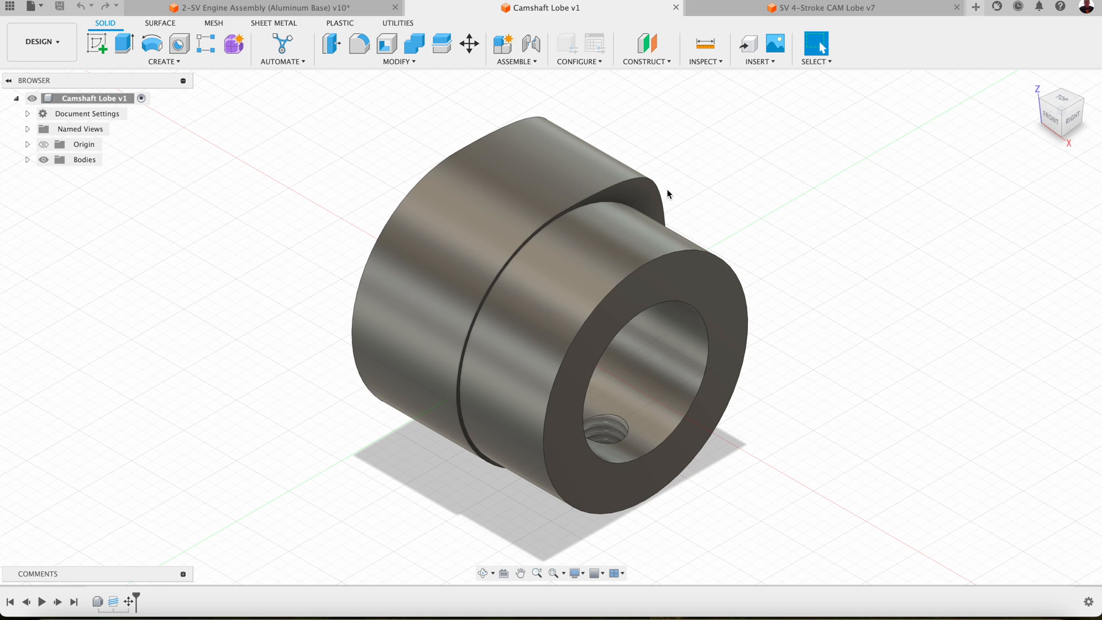
# - Switch to the SV 4-Stroke CAM Lobe v7 document showing the lobe in a three-jaw chuck
pyautogui.click(821, 7)
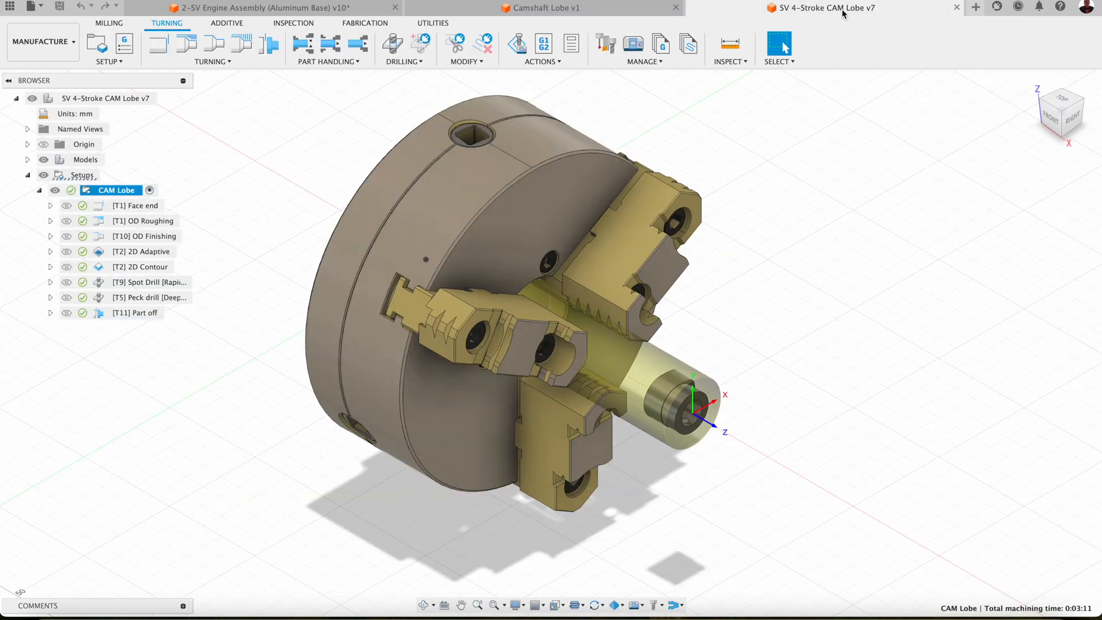
pyautogui.moveTo(707, 364)
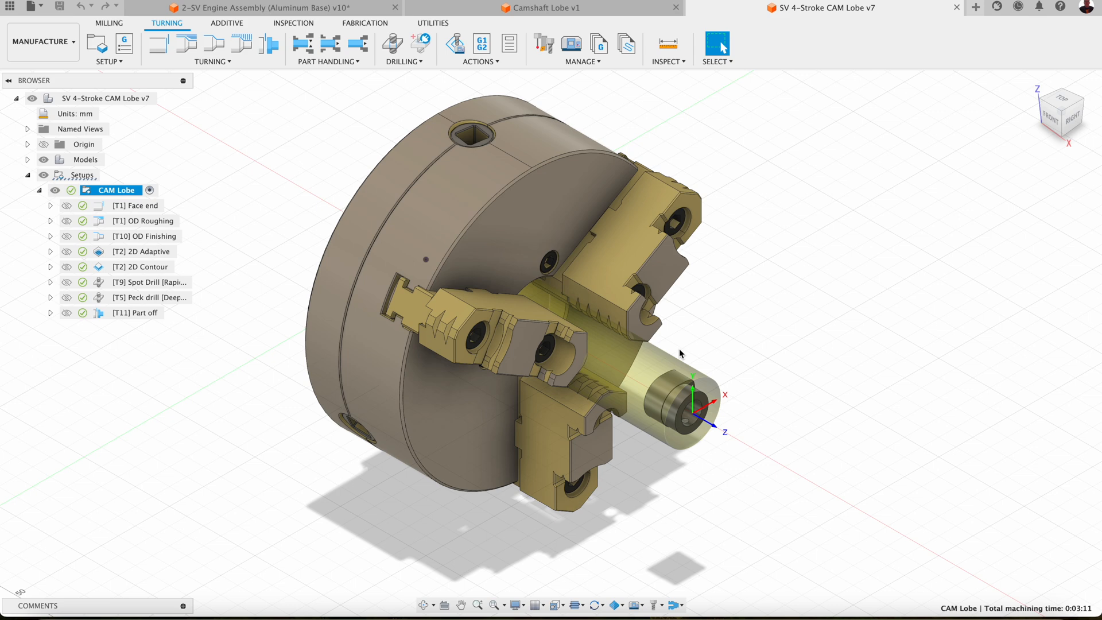
pyautogui.moveTo(752, 359)
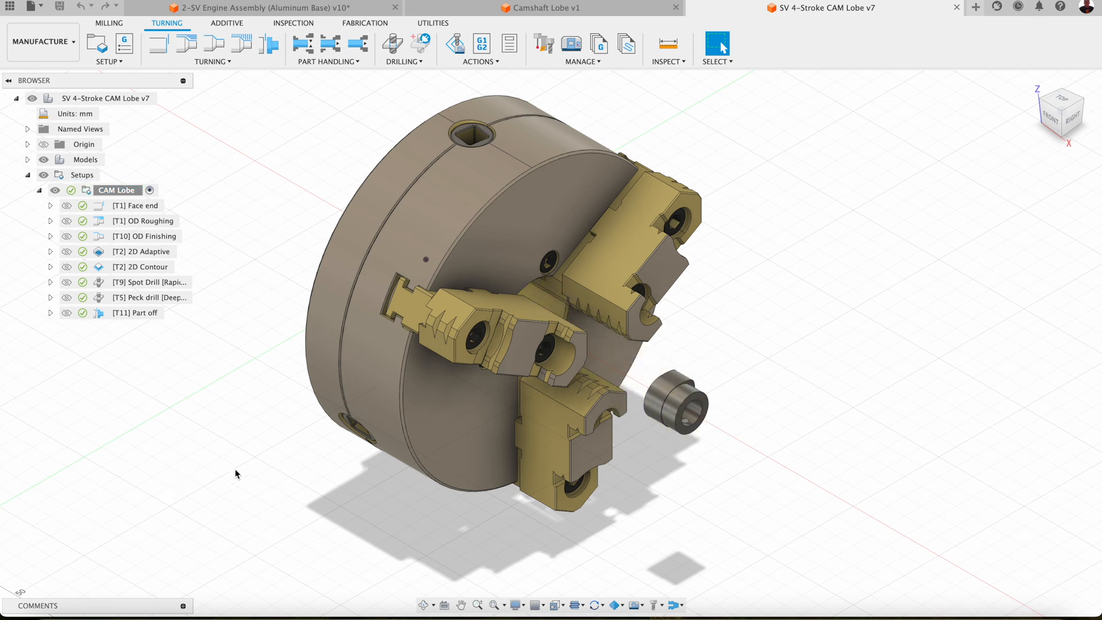
# - Edit the CAM Lobe setup to confirm Turning operation type with Z axis on the lobe's circular edge
pyautogui.click(117, 190)
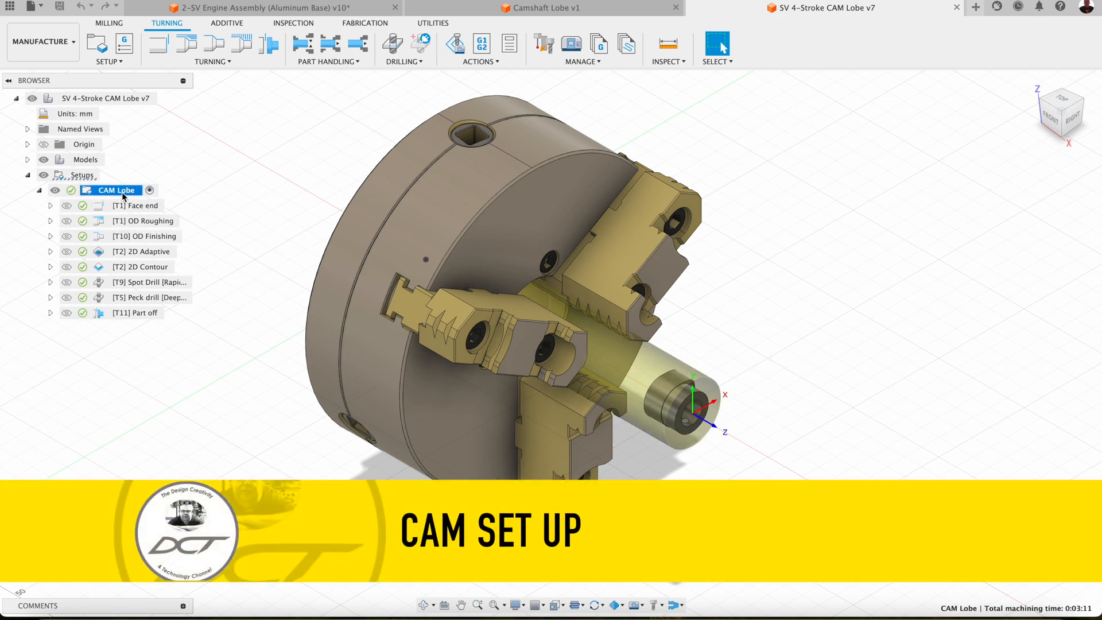
pyautogui.rightClick(115, 190)
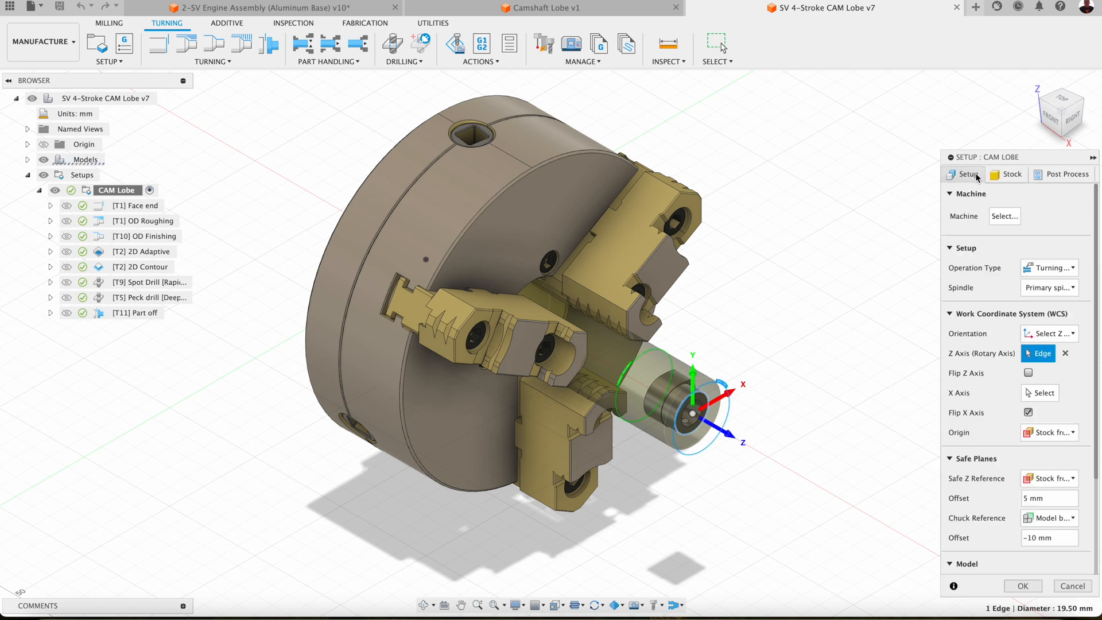
pyautogui.moveTo(752, 379)
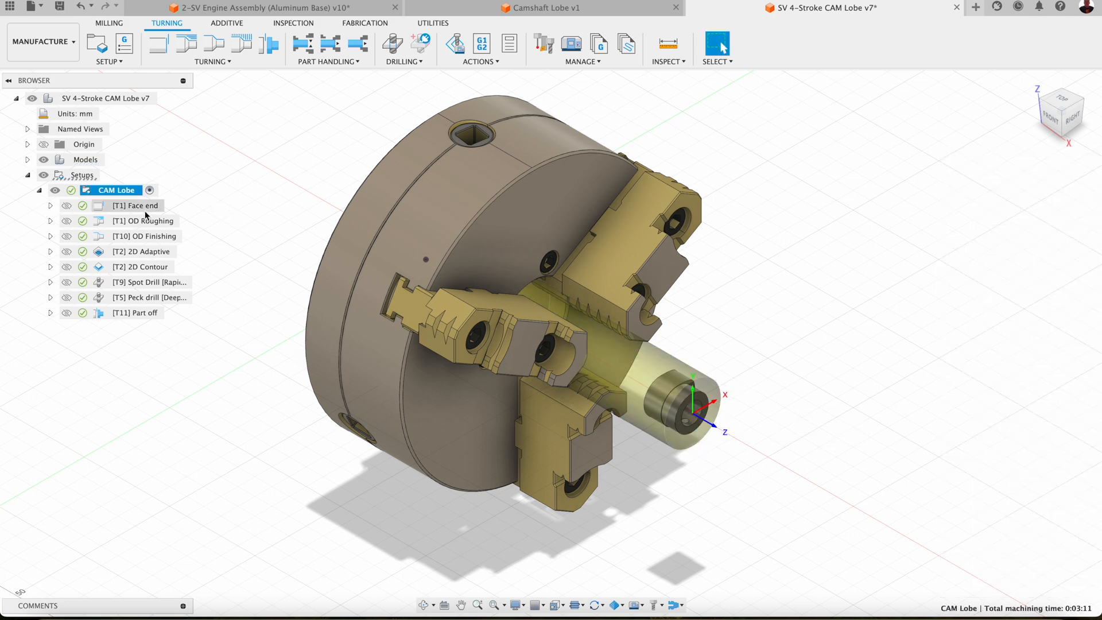
# - Show the Face end, OD Roughing, OD Finishing, 2D Adaptive and Part off toolpaths in turn
pyautogui.click(137, 205)
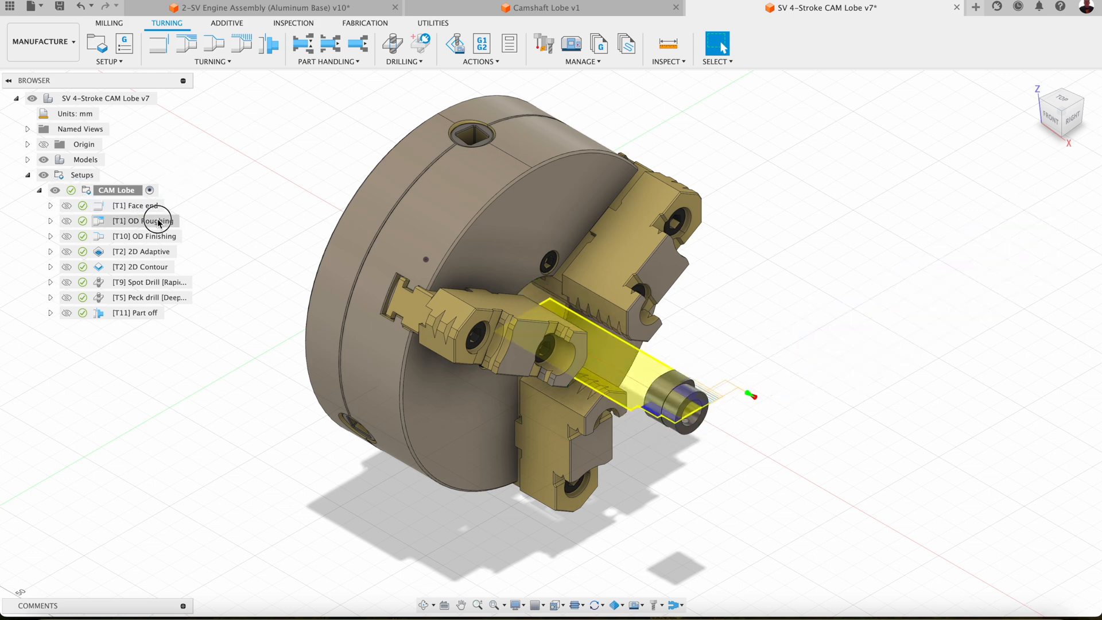
pyautogui.click(146, 236)
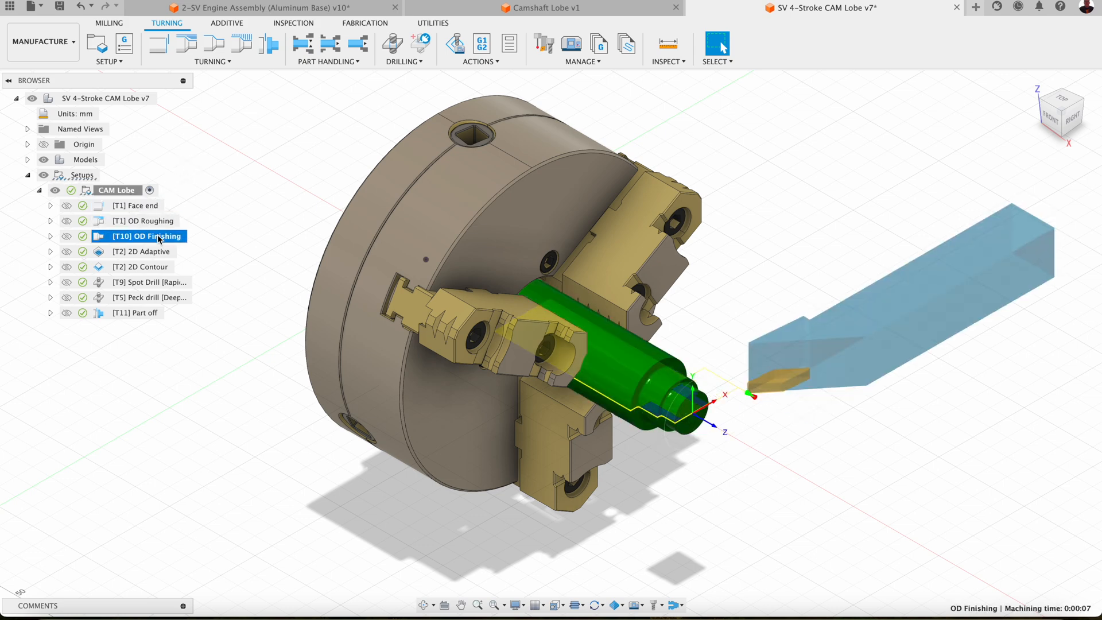
pyautogui.click(141, 251)
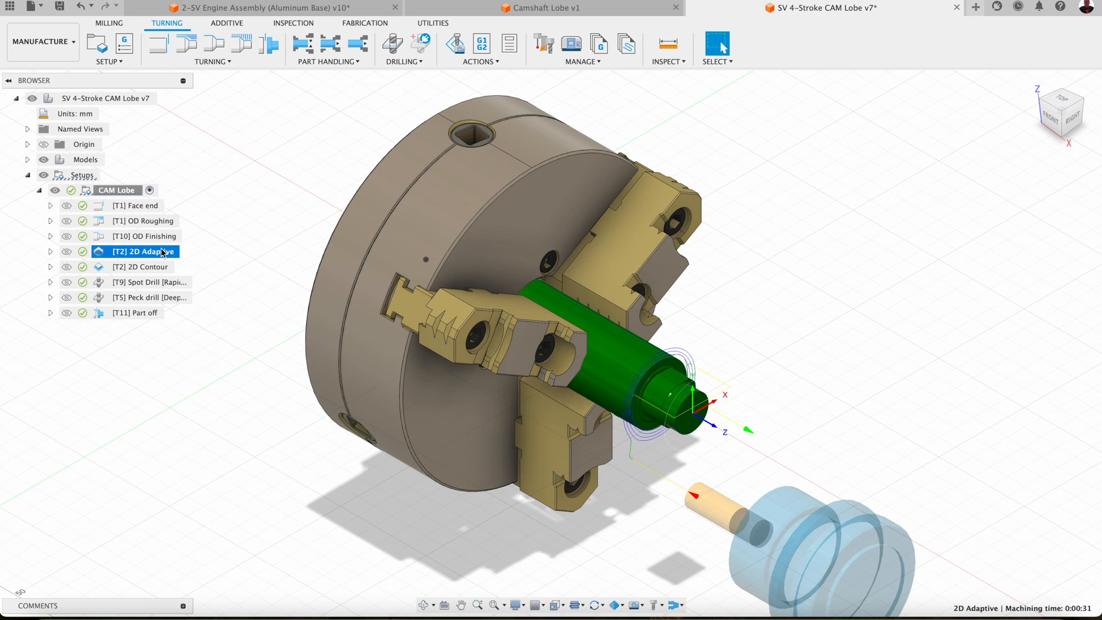
pyautogui.click(148, 267)
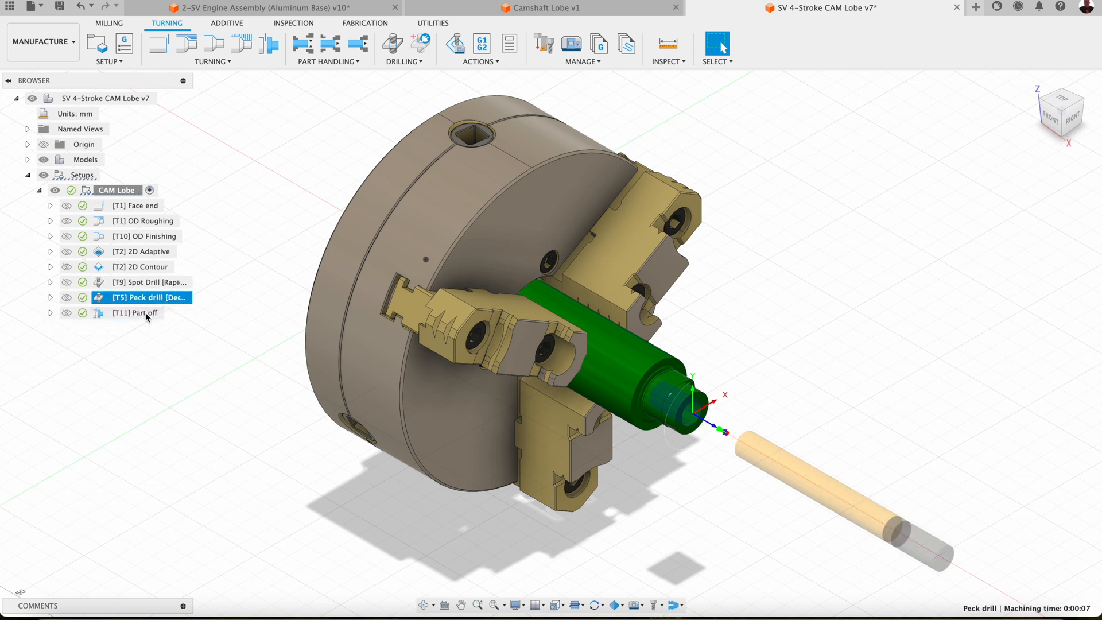
pyautogui.click(134, 313)
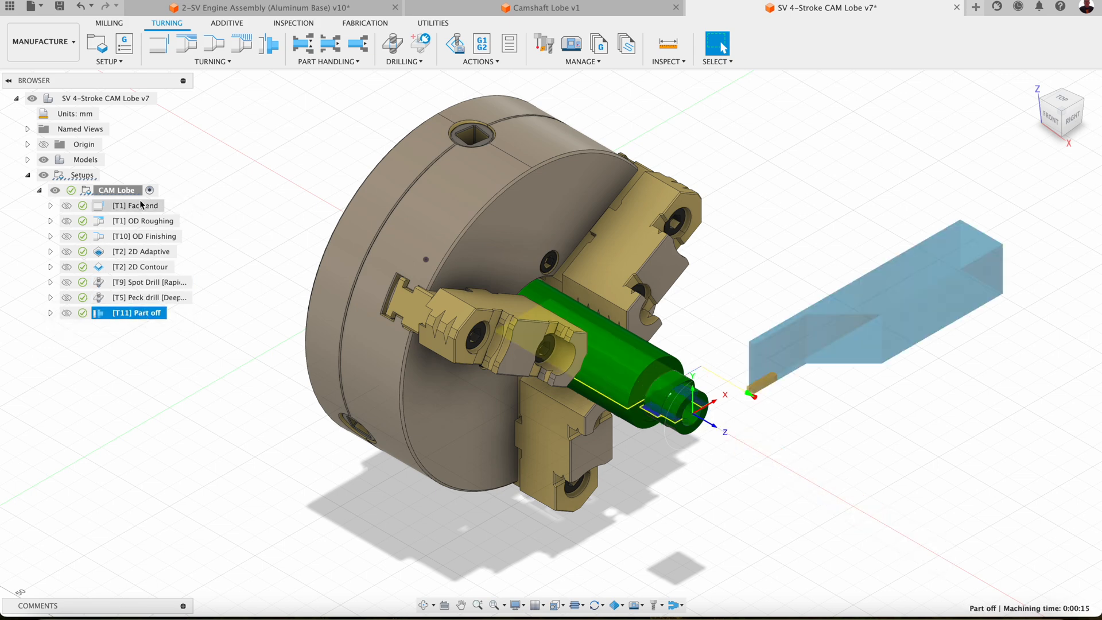
# - Launch a stock simulation of all operations in the CAM Lobe setup
pyautogui.rightClick(116, 190)
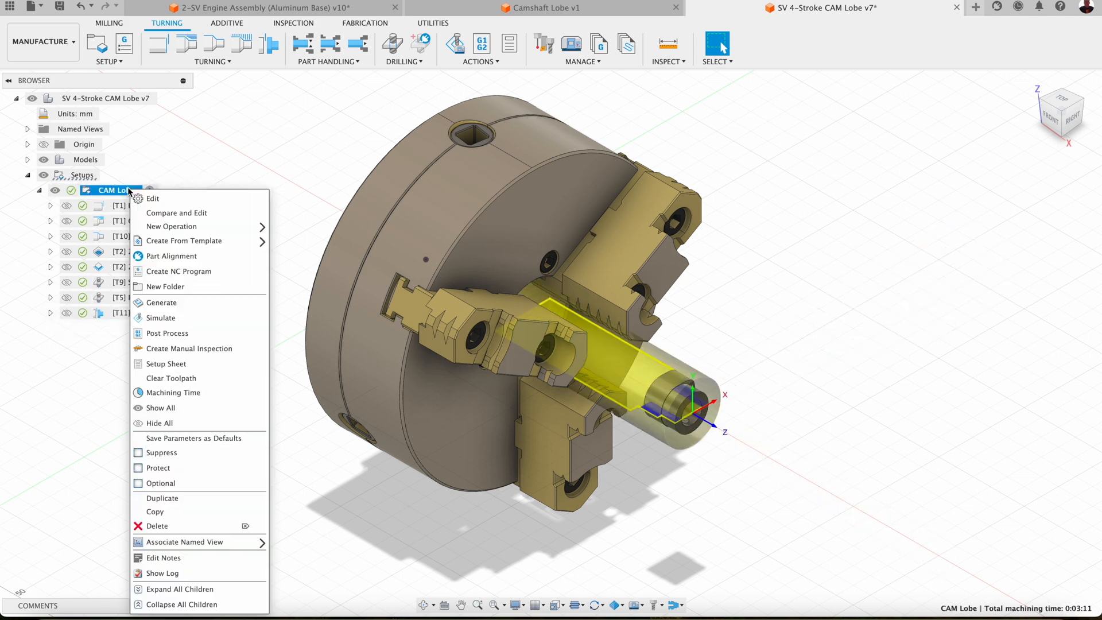
pyautogui.moveTo(165, 317)
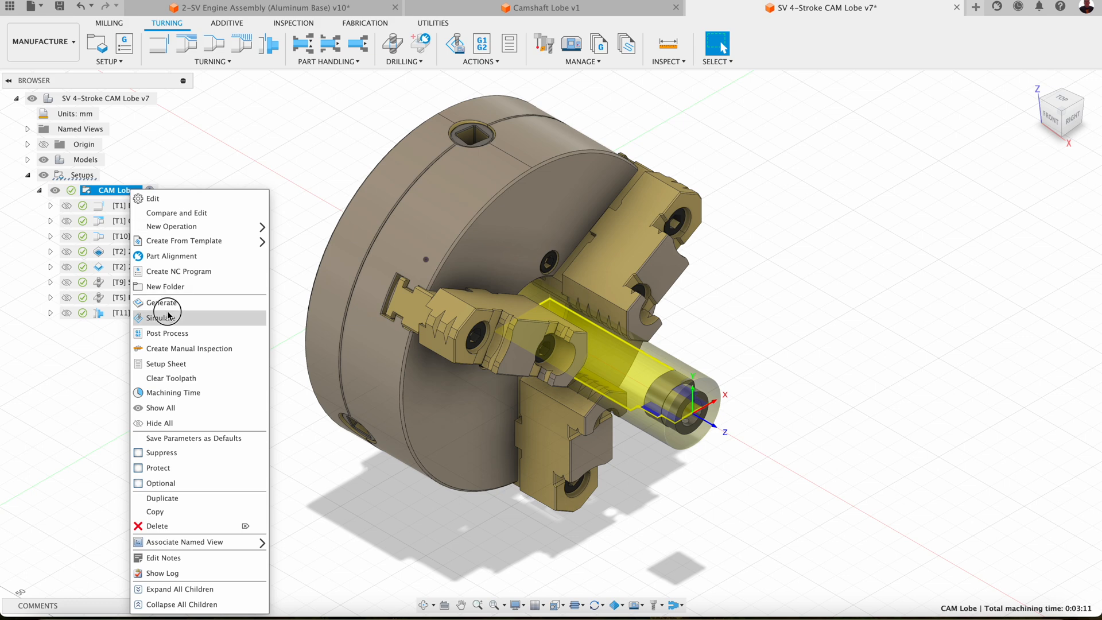
pyautogui.click(163, 317)
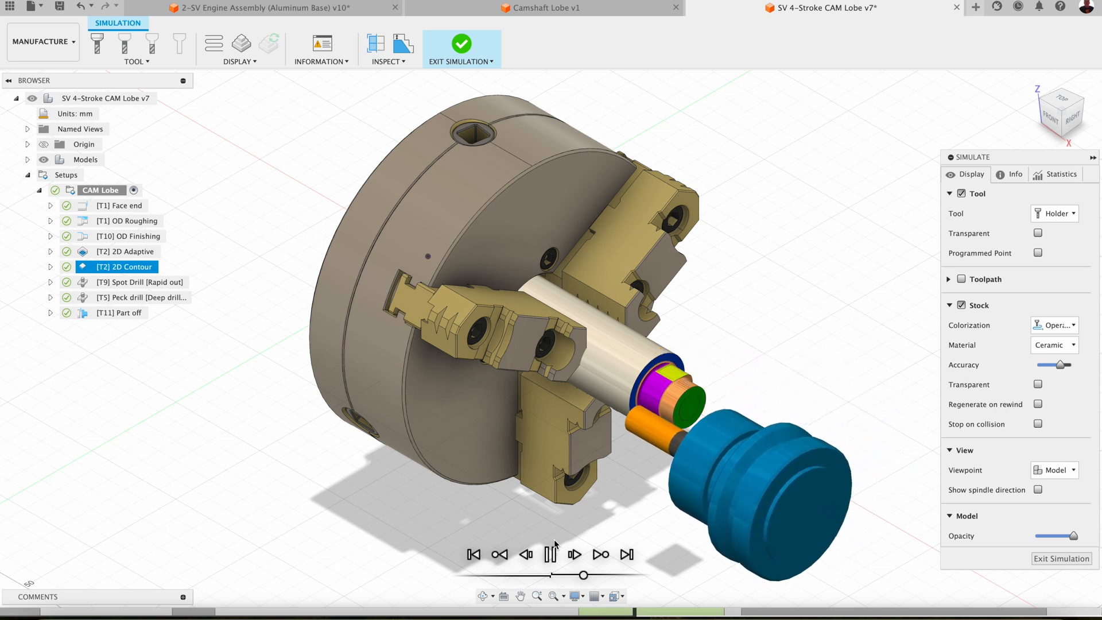
# - Play the simulation through turning and drilling to the final Part off operation
pyautogui.click(551, 554)
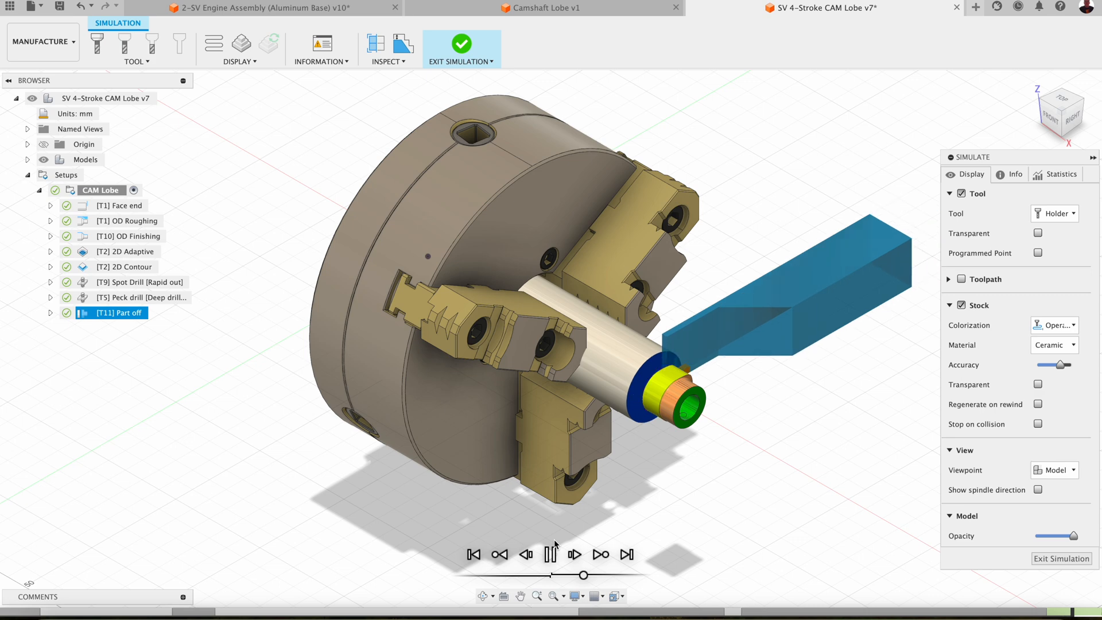
pyautogui.click(551, 555)
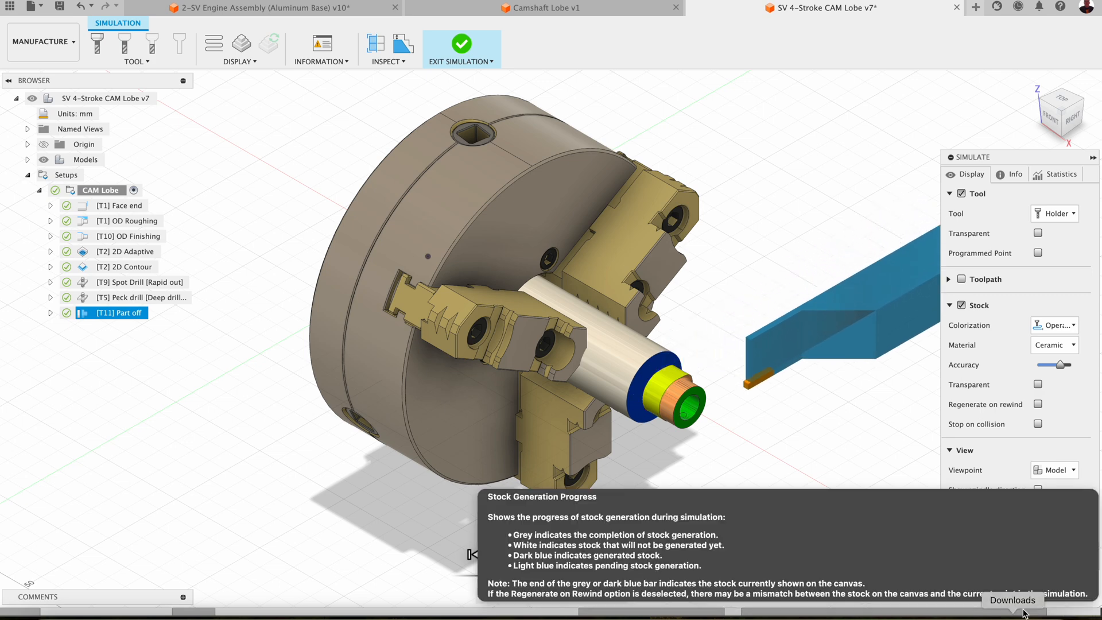
# - Hide the Part off toolpath to show the finished lobe parted off beside the chuck
pyautogui.rightClick(116, 313)
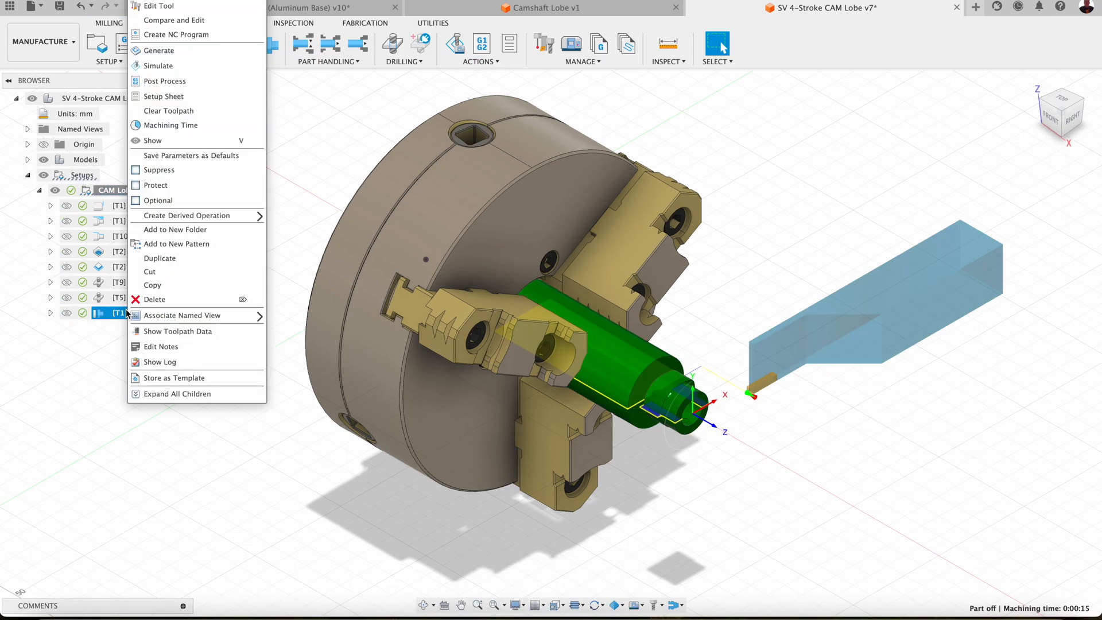
pyautogui.click(160, 6)
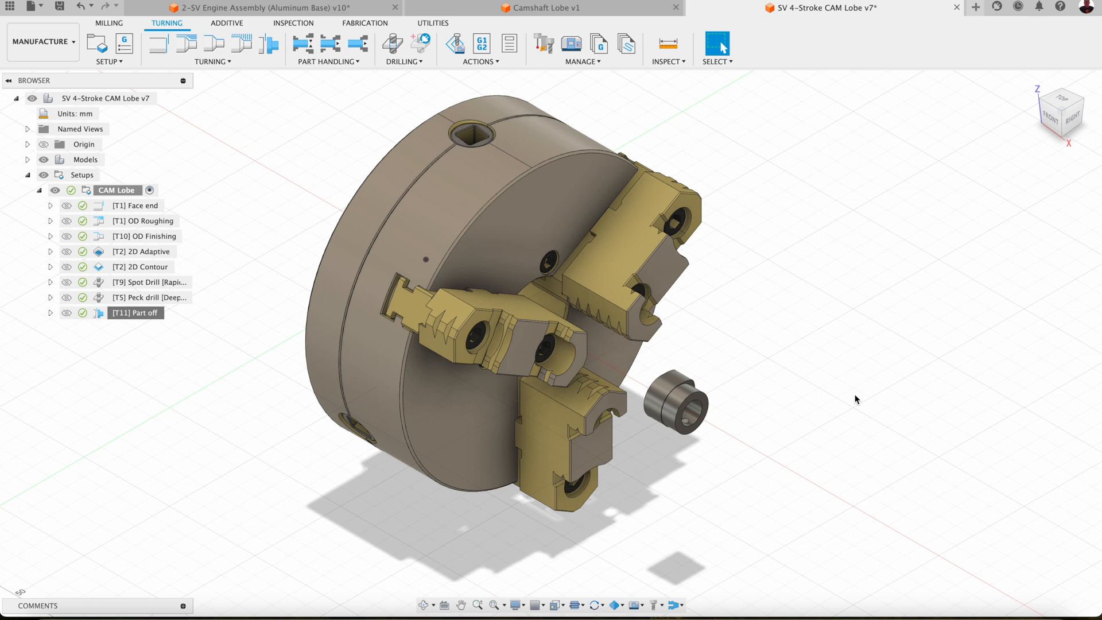
pyautogui.moveTo(910, 395)
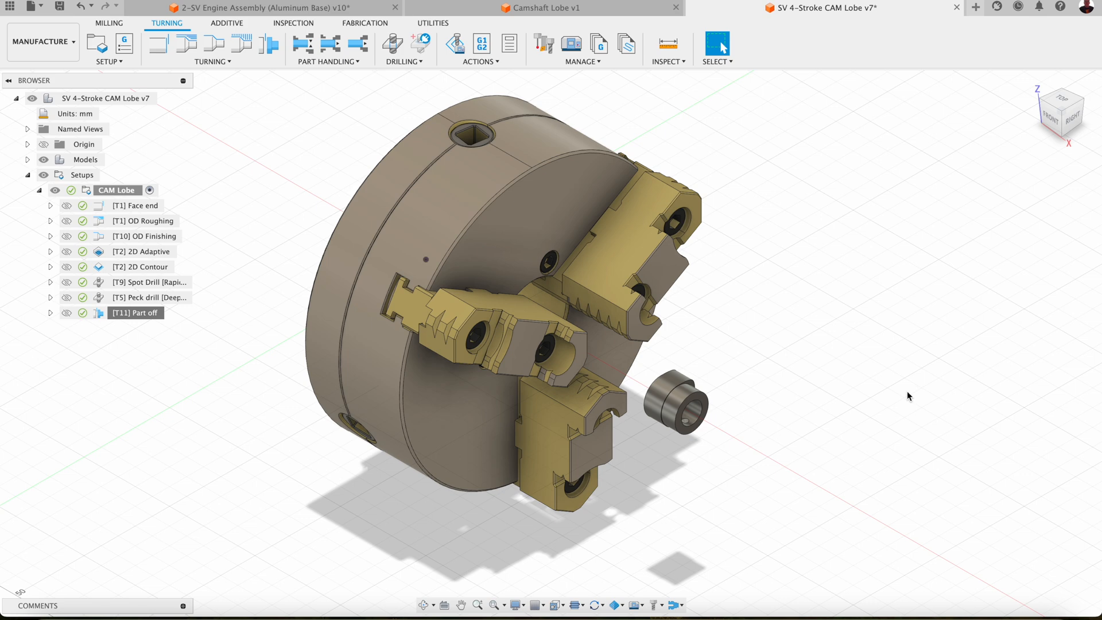
pyautogui.moveTo(898, 358)
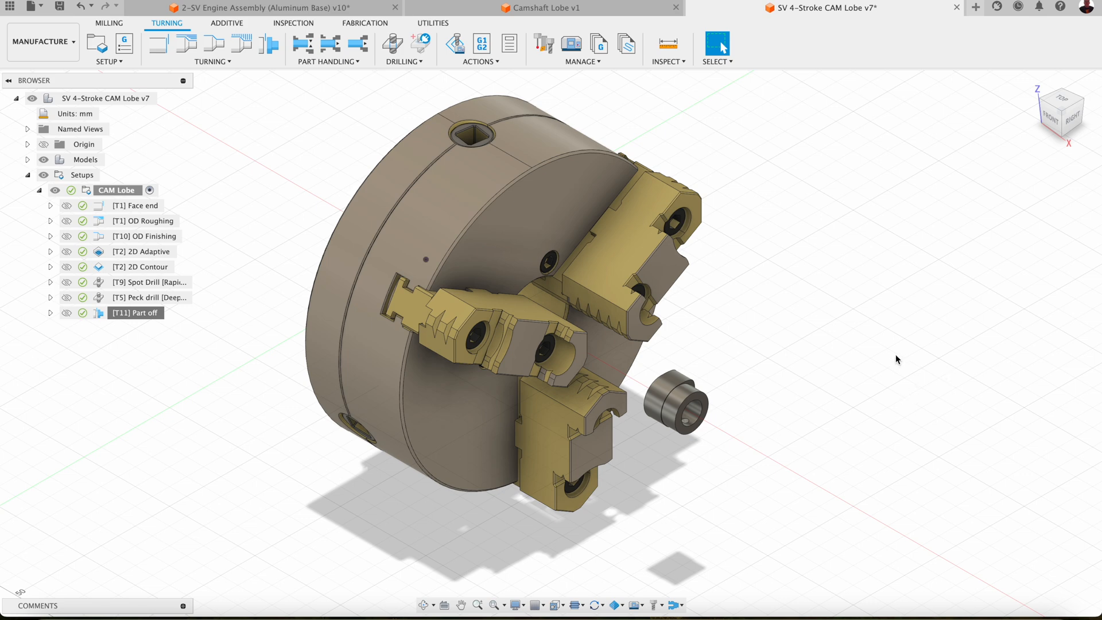